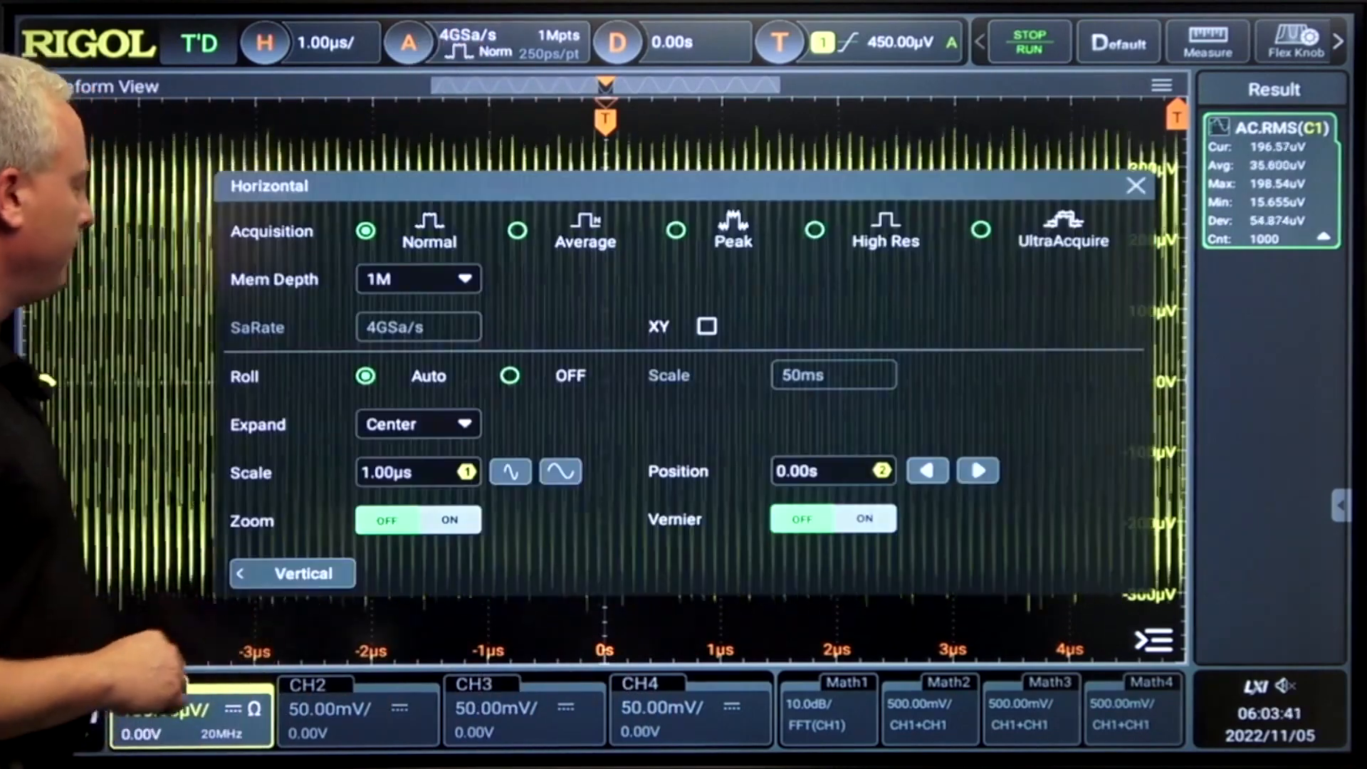
- Turn Zoom on with a 50 ns/div zoom scale and close the Horizontal menu
{"action": "left_click", "coordinate": [450, 521]}
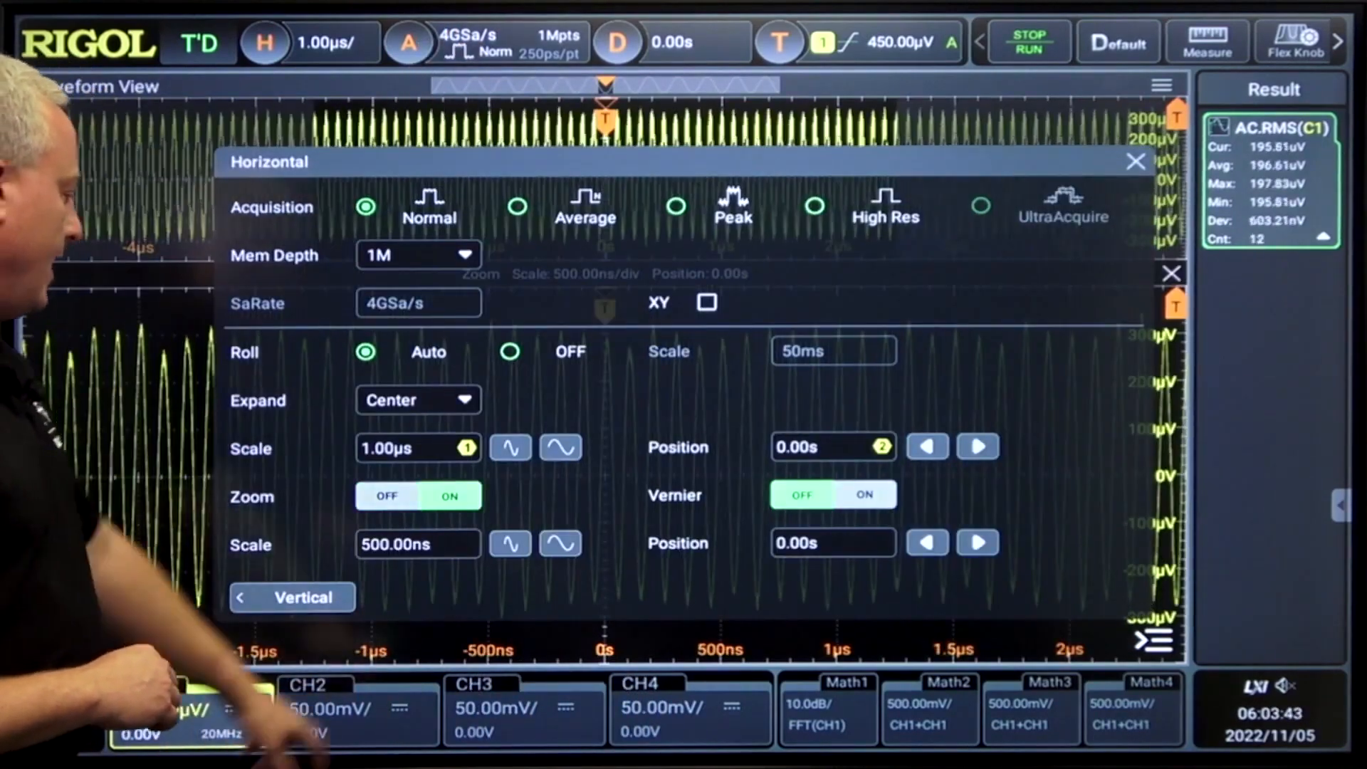
{"action": "left_click", "coordinate": [559, 543]}
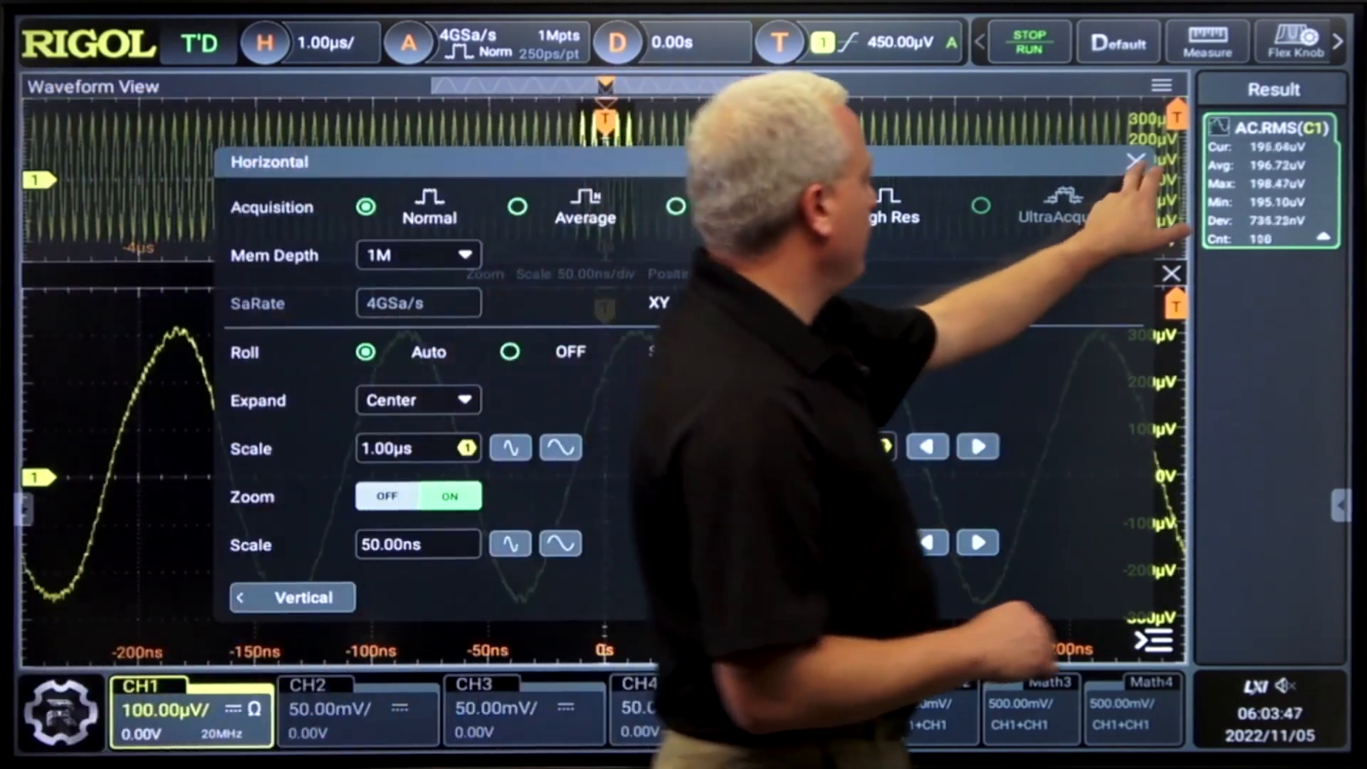
{"action": "left_click", "coordinate": [1135, 159]}
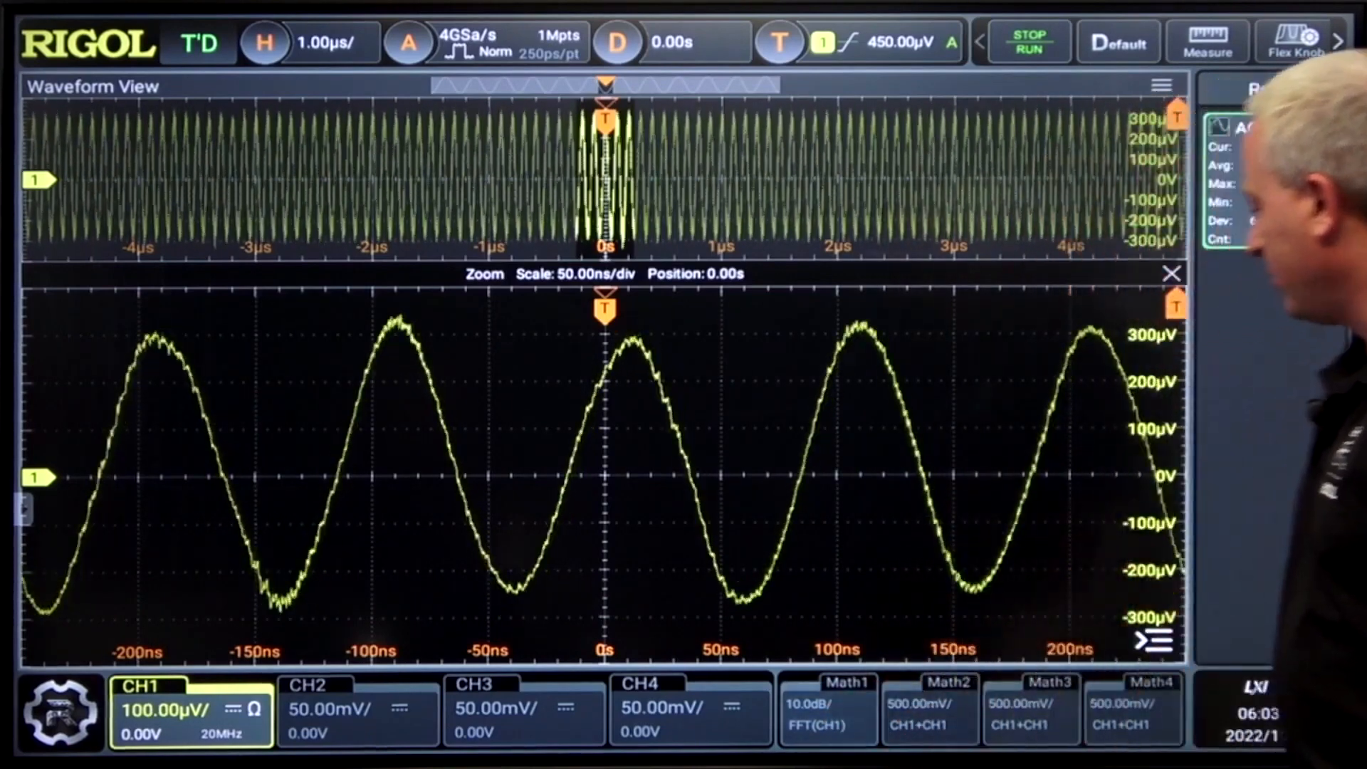
- Enable the Math1 FFT(CH1) window in a split view beside the waveform
{"action": "left_click", "coordinate": [827, 710]}
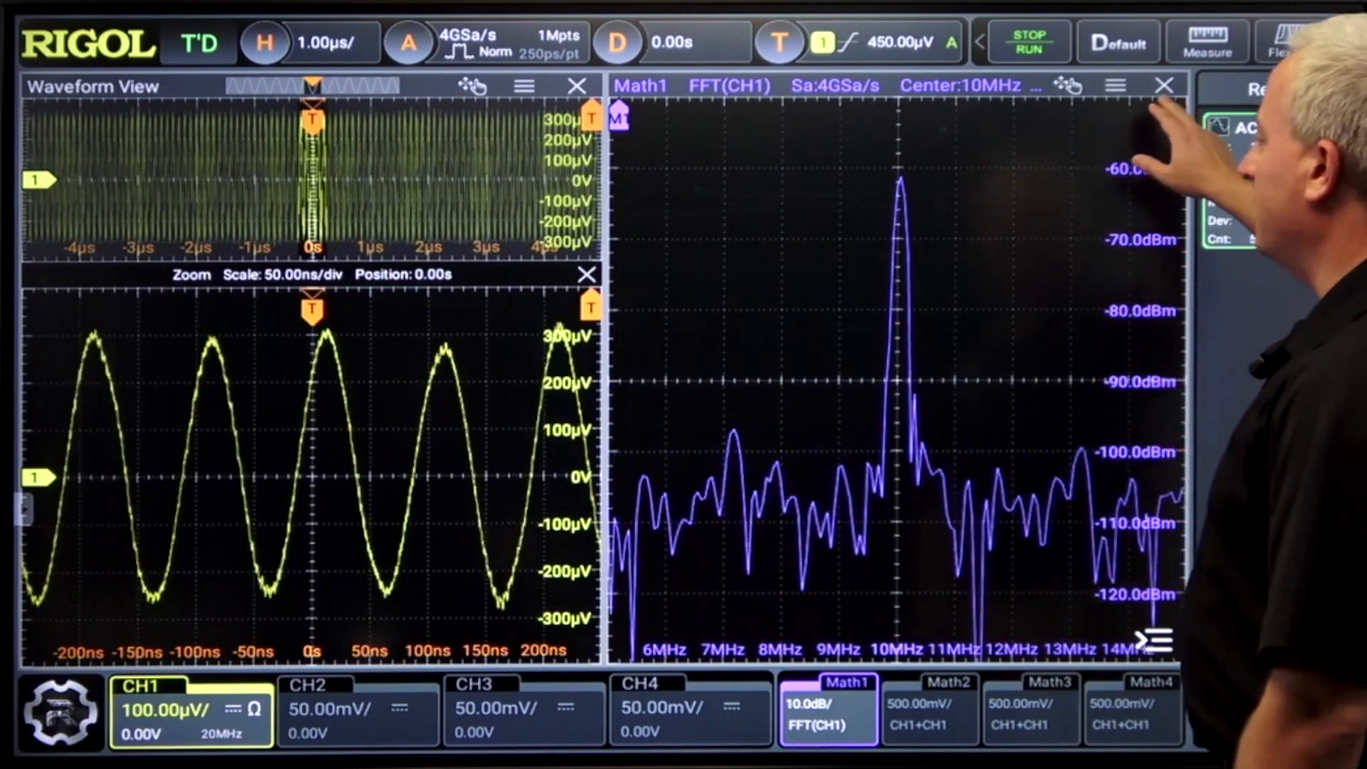
{"action": "left_click", "coordinate": [1163, 85]}
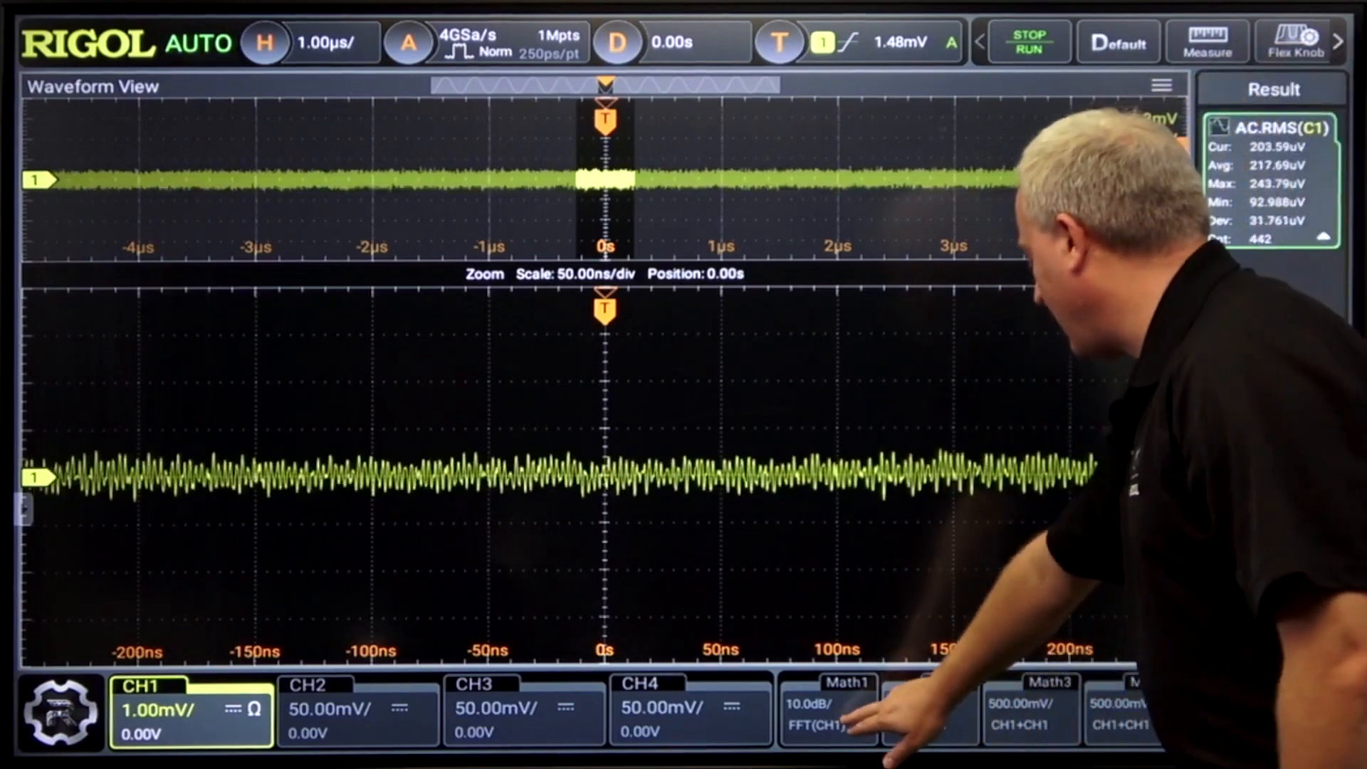
- Open the Math1 FFT settings for CH1
{"action": "left_click", "coordinate": [828, 707]}
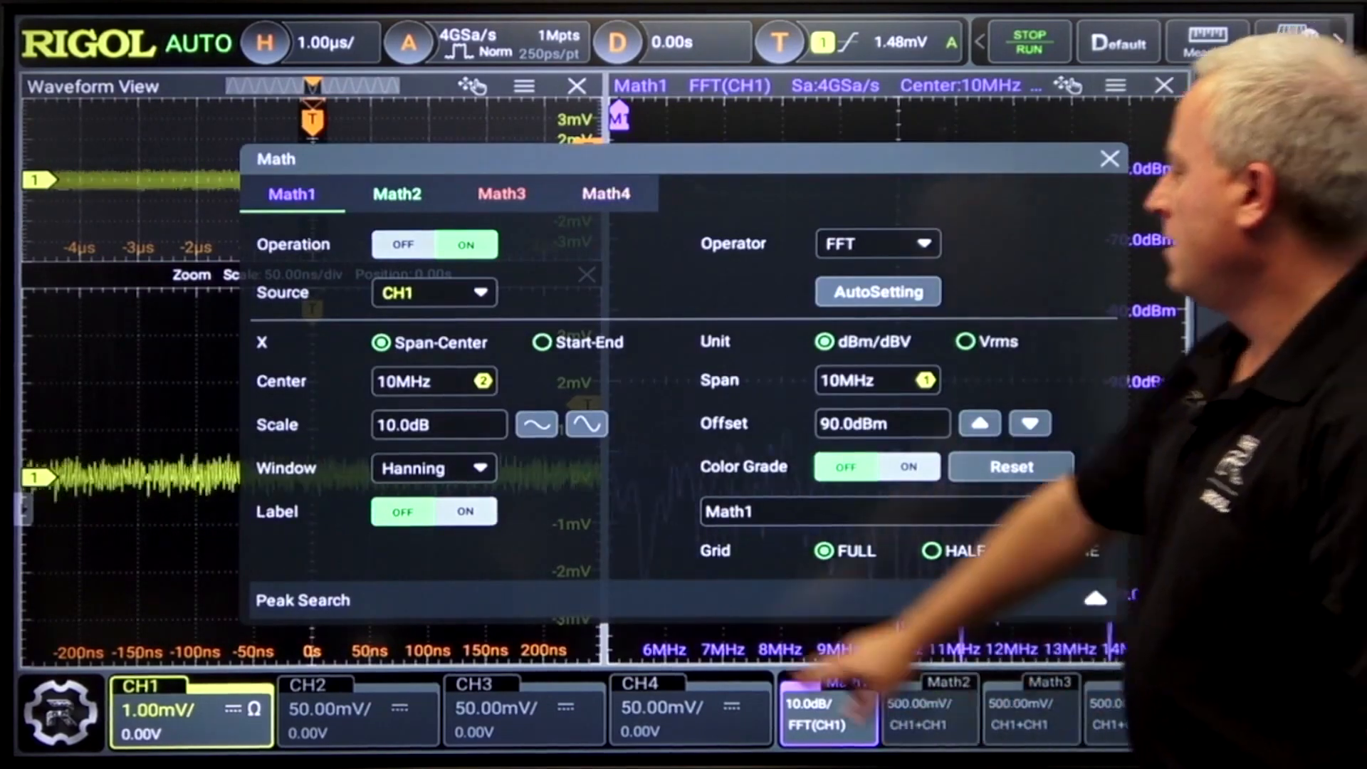
- Set the FFT center frequency to 400 MHz and switch Color Grade on
{"action": "left_click", "coordinate": [434, 381]}
{"action": "type", "text": "400"}
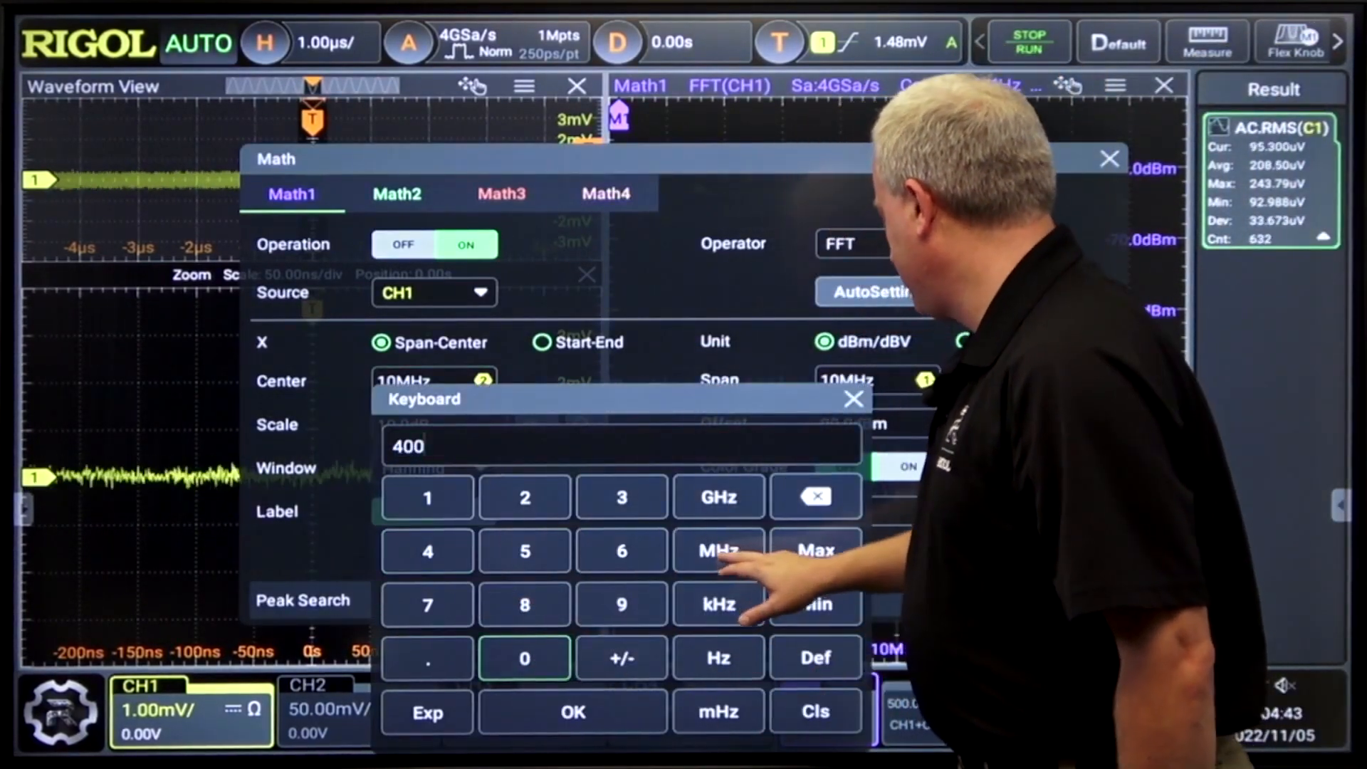
{"action": "left_click", "coordinate": [717, 551]}
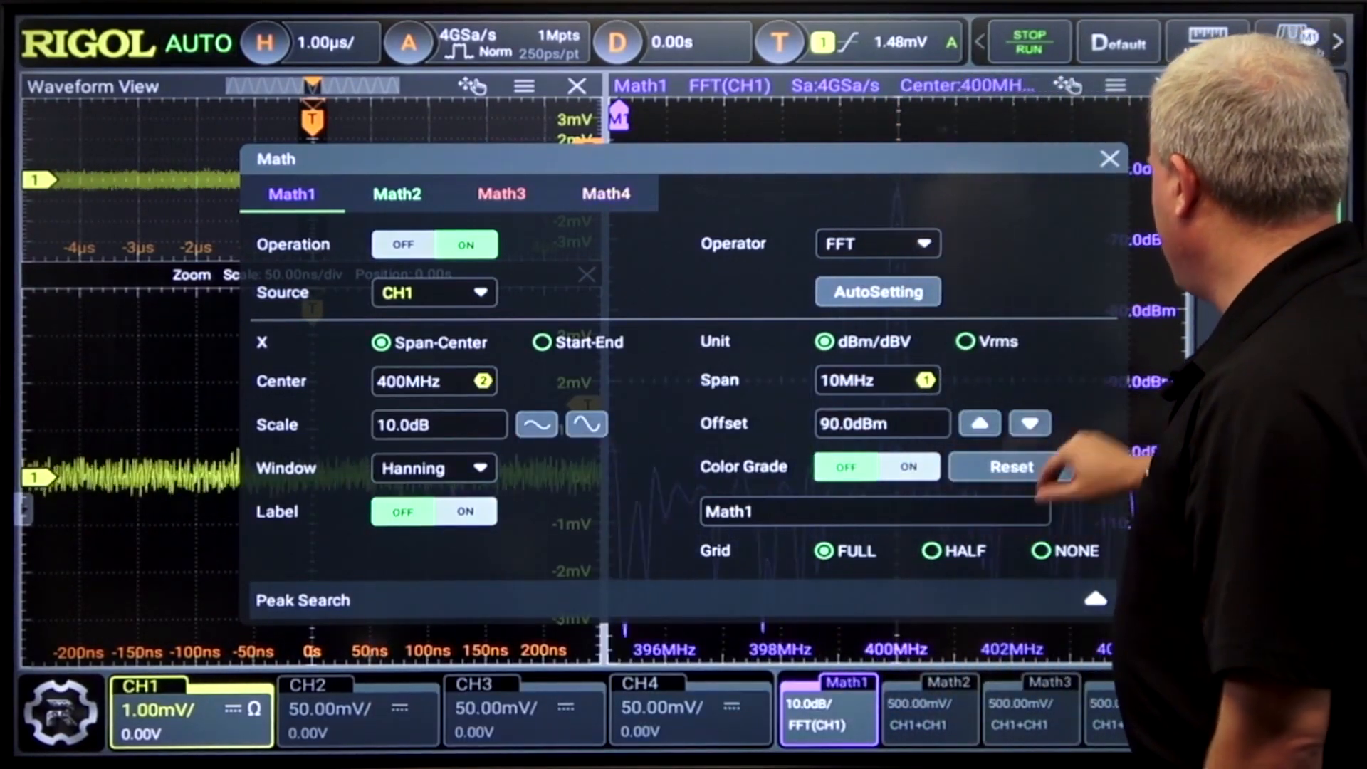
{"action": "left_click", "coordinate": [1108, 158]}
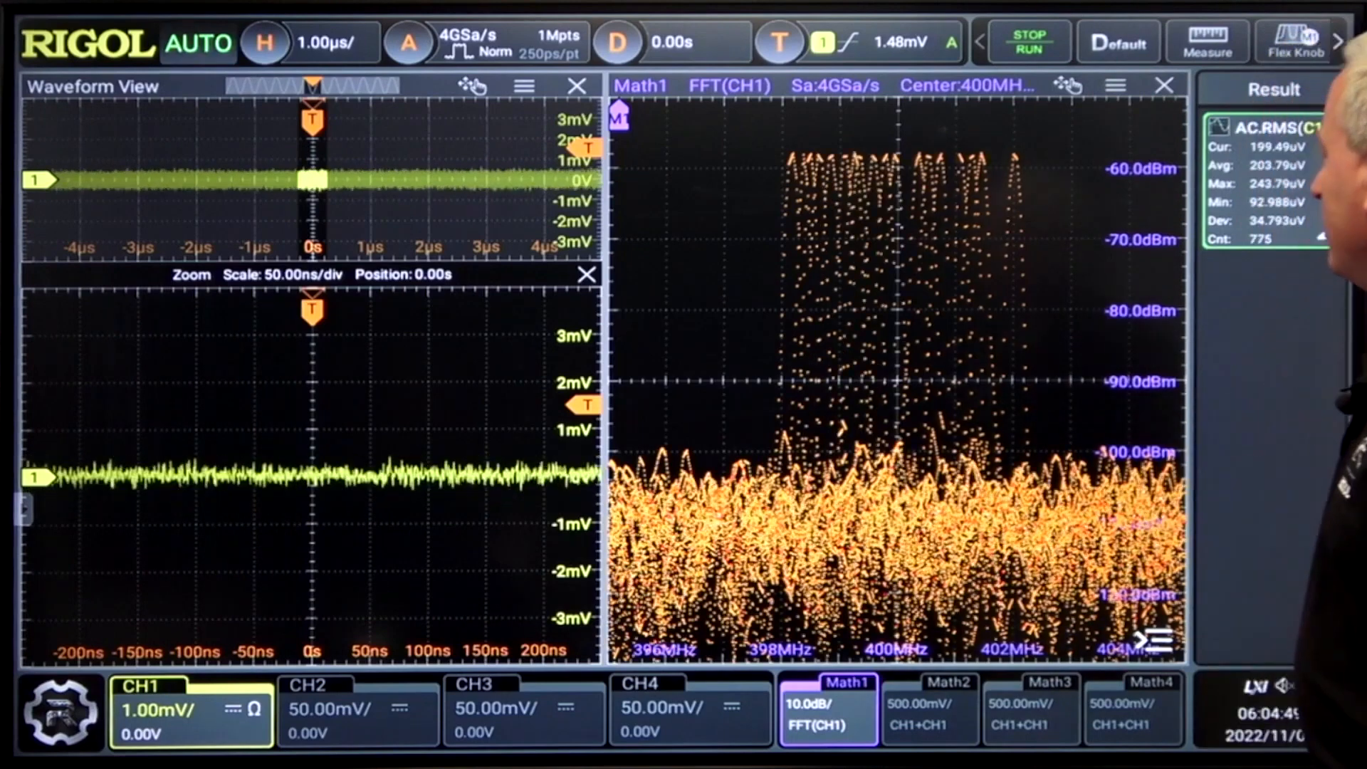